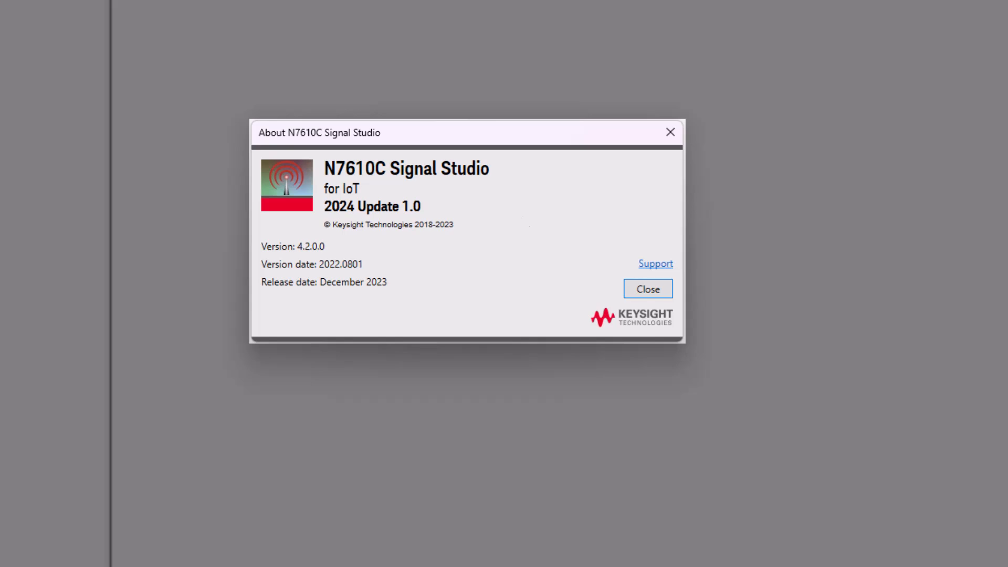
Close the About dialog and start the System Configuration Wizard for the VXT PXI Vector Transceiver.
left_click(647, 288)
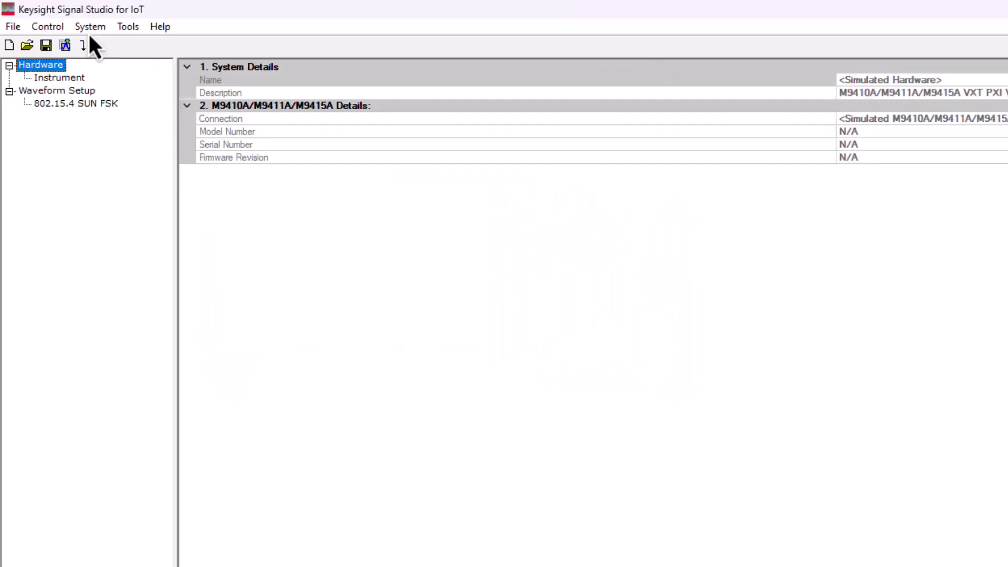
left_click(89, 27)
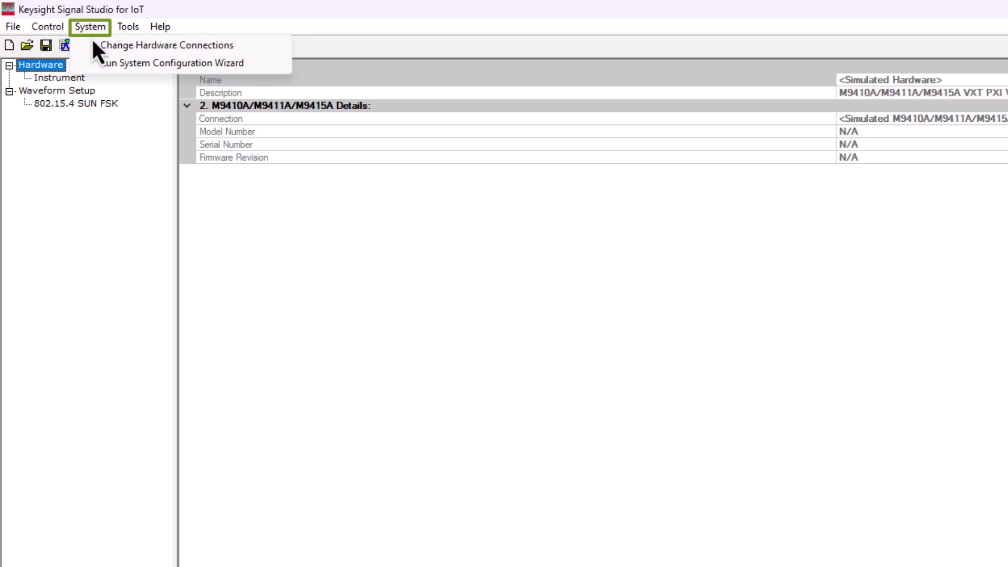
left_click(172, 63)
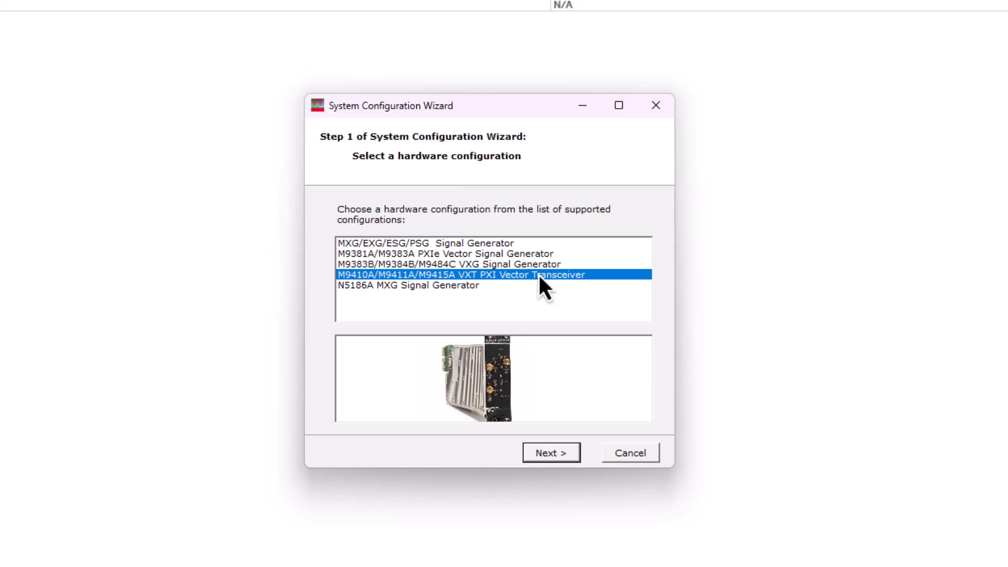
Pick the saved VXT_BJ system in the wizard and finish after the I/O test.
left_click(549, 452)
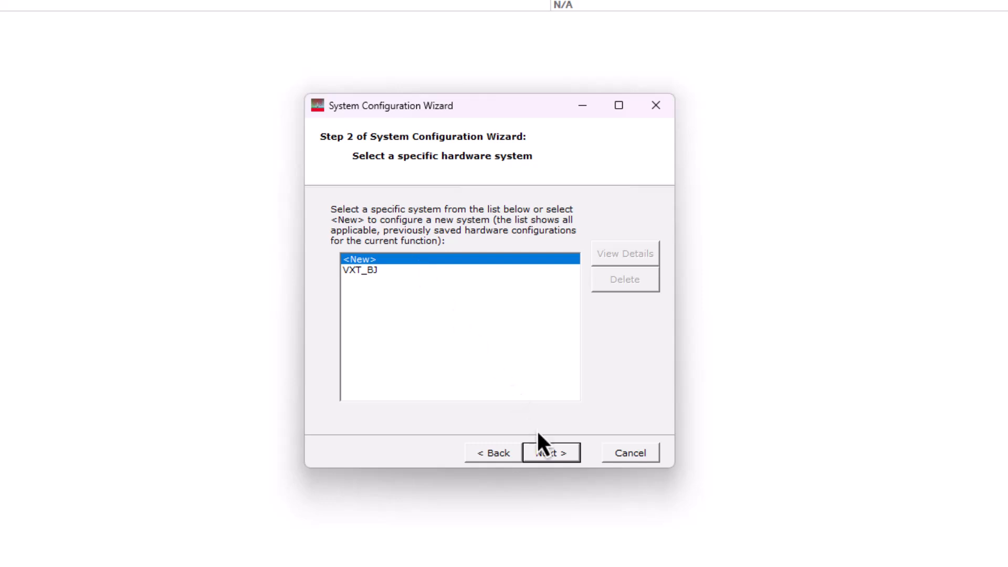
left_click(549, 452)
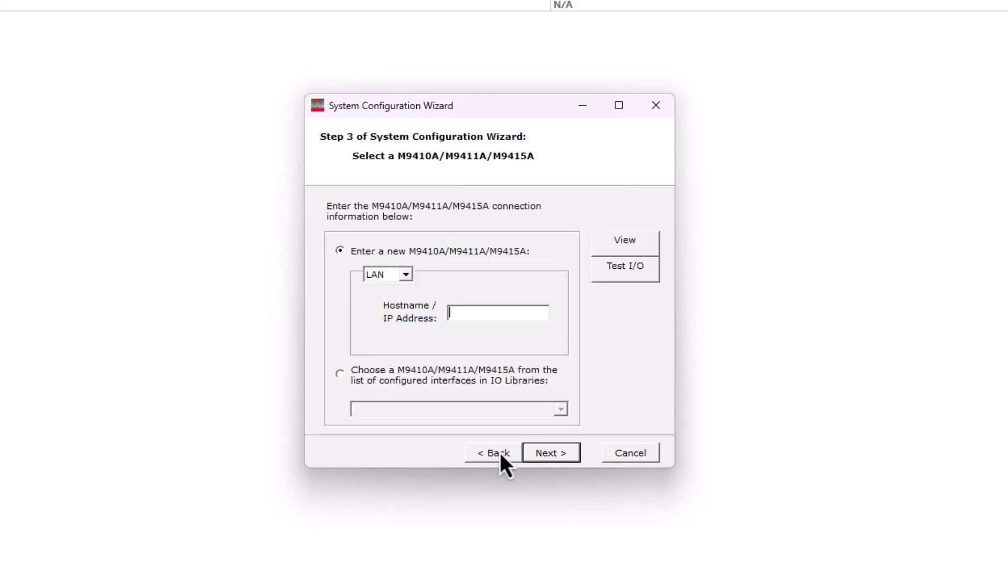
left_click(492, 453)
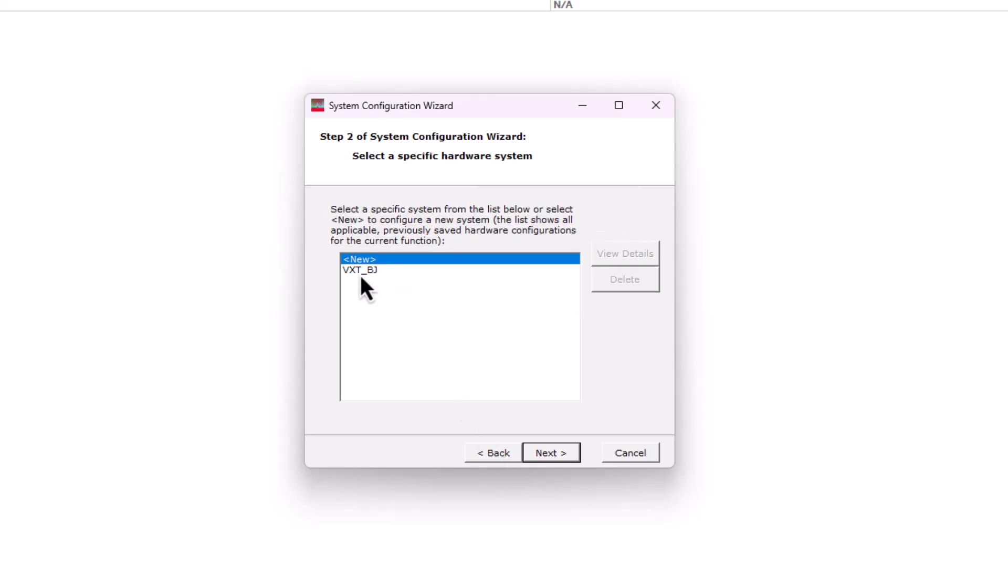
left_click(360, 269)
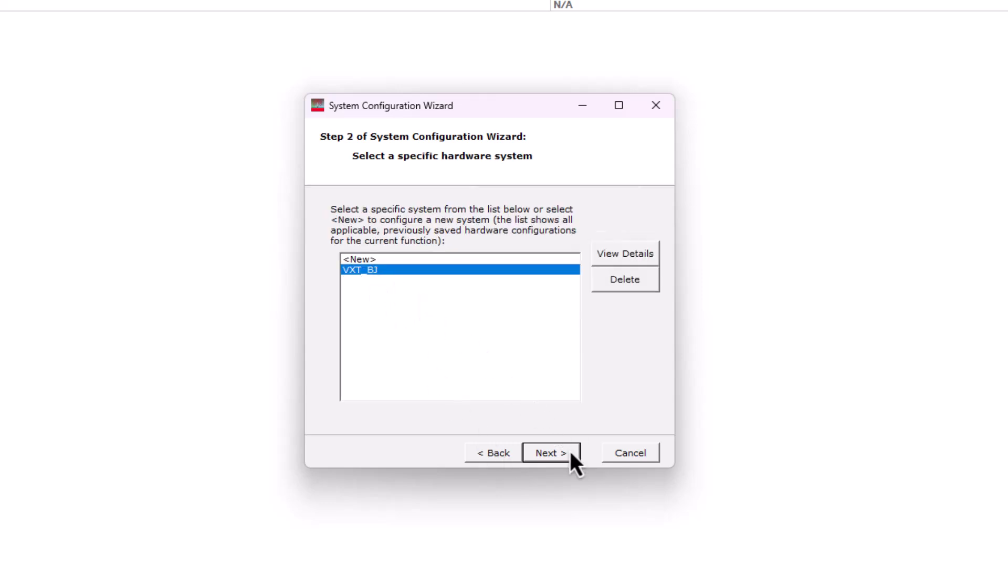
left_click(550, 453)
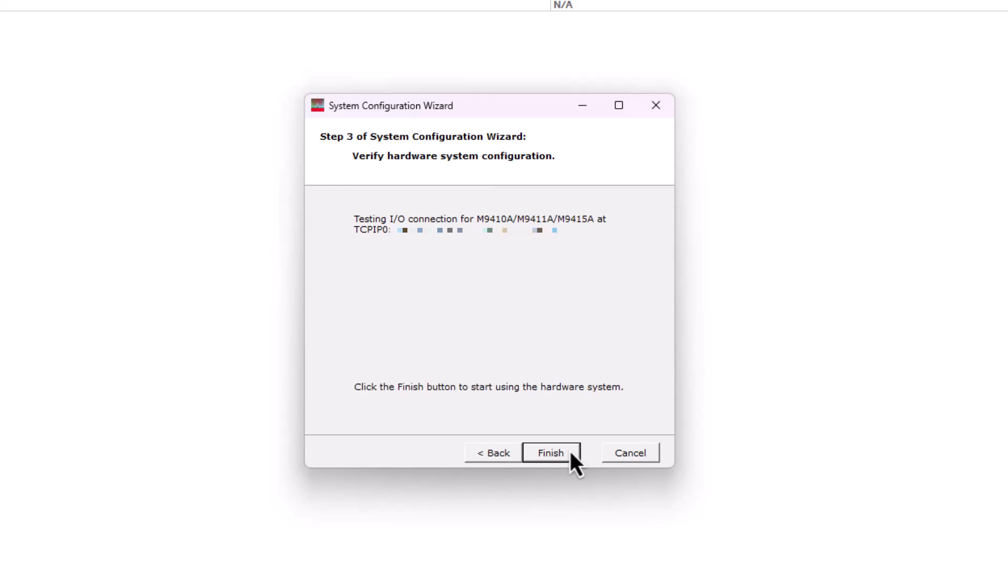
left_click(550, 452)
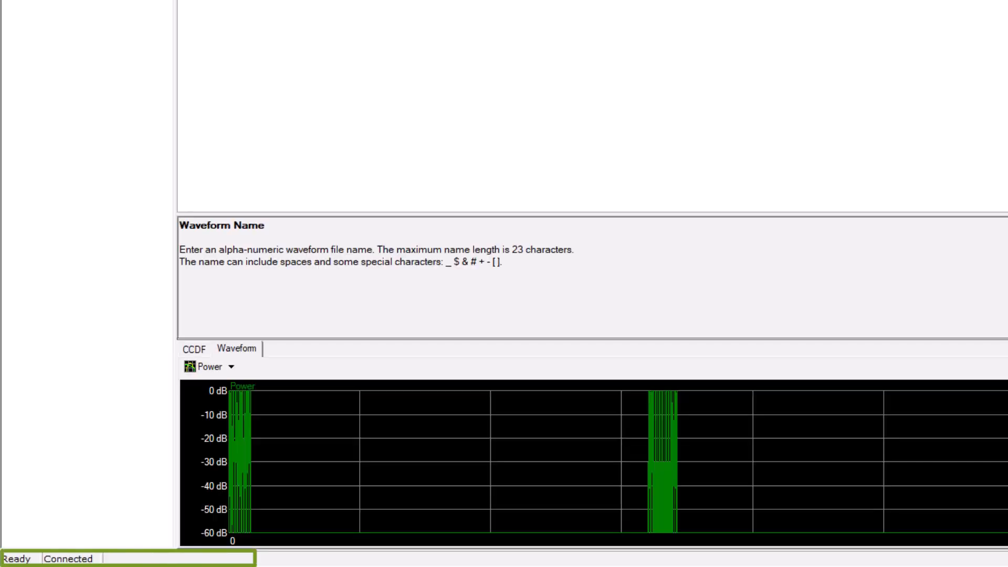
left_click(57, 28)
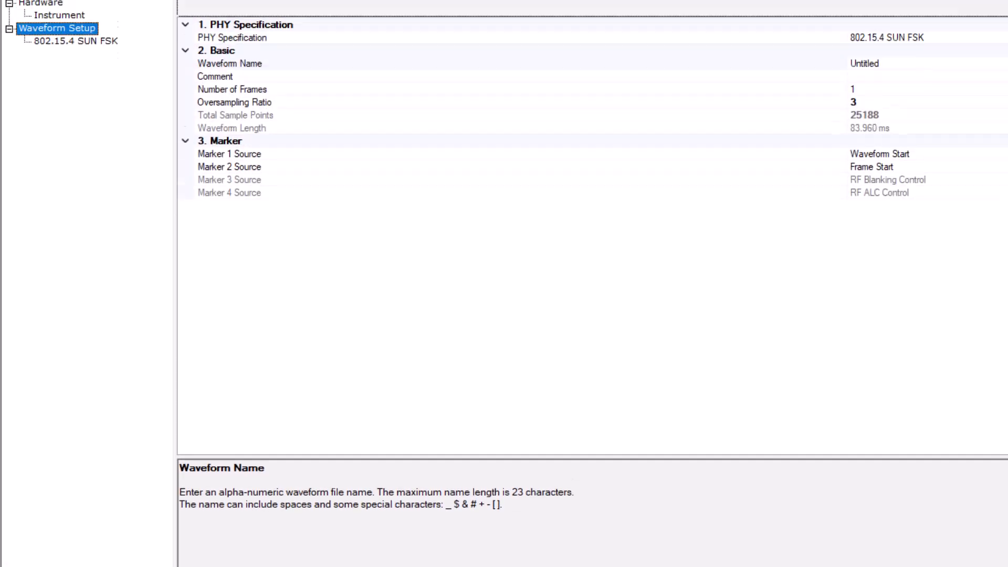
left_click(60, 15)
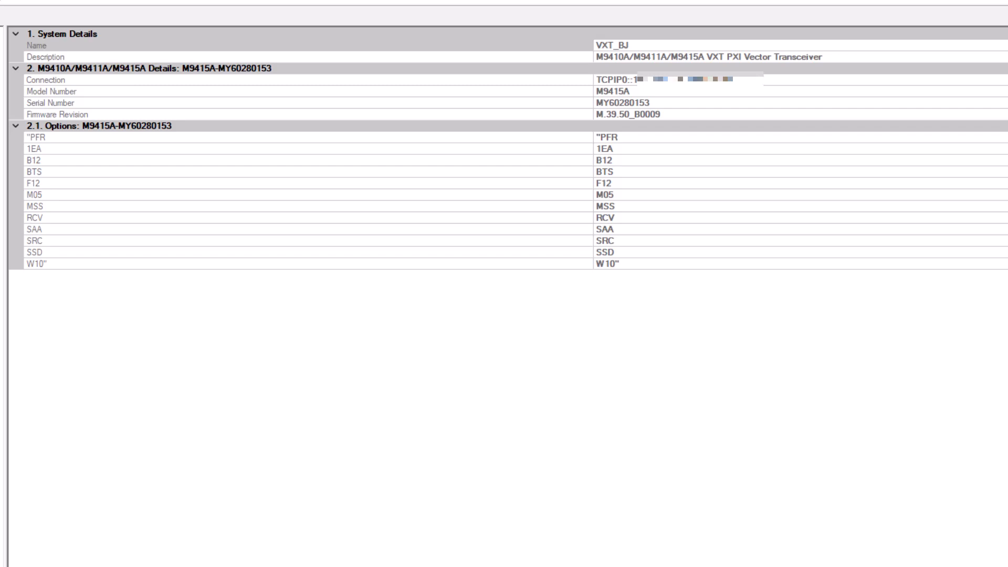
left_click(58, 93)
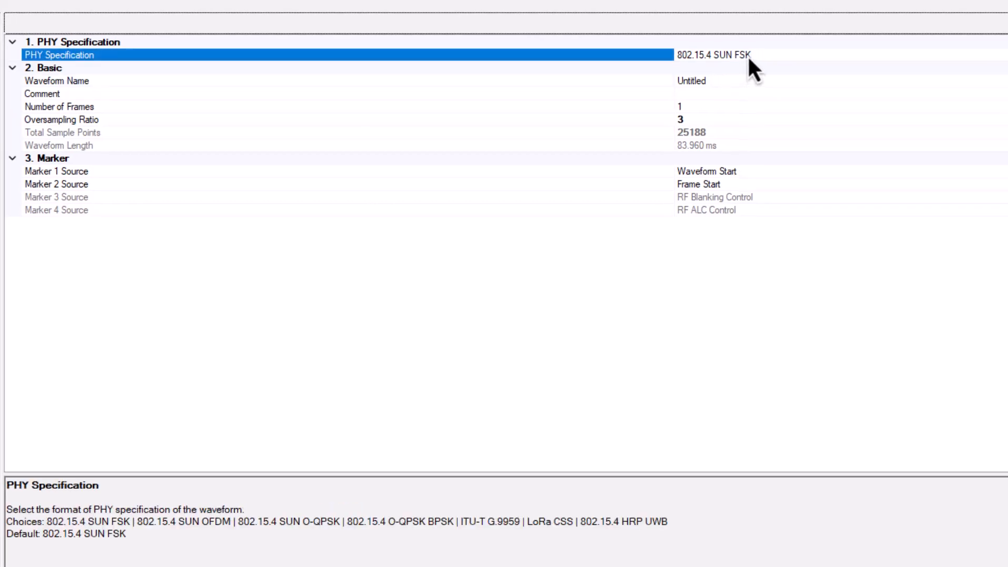
Set PHY Specification to 802.15.4 HRP UWB and HRP UWB Mode to HRP-ERDEV.
left_click(738, 55)
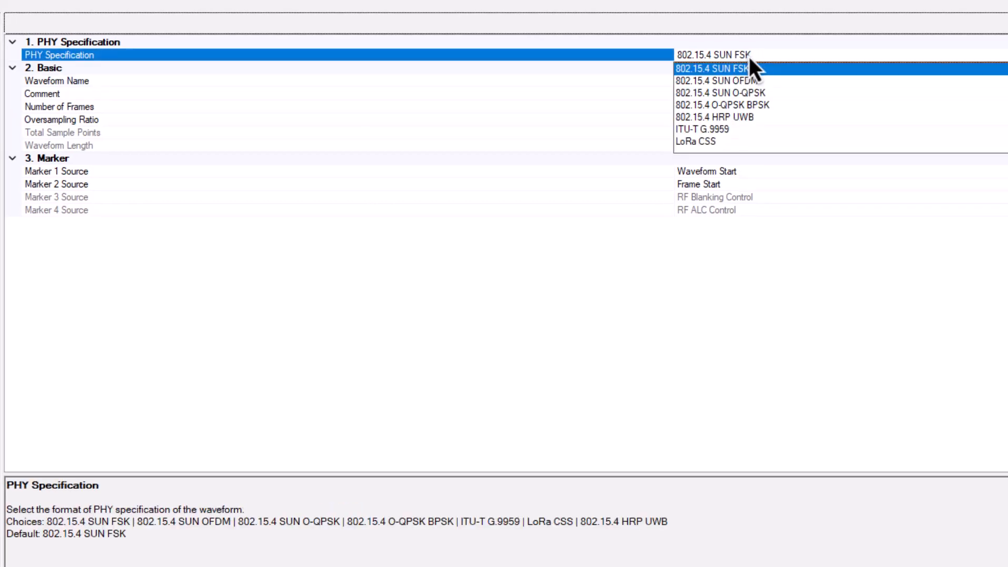
left_click(716, 117)
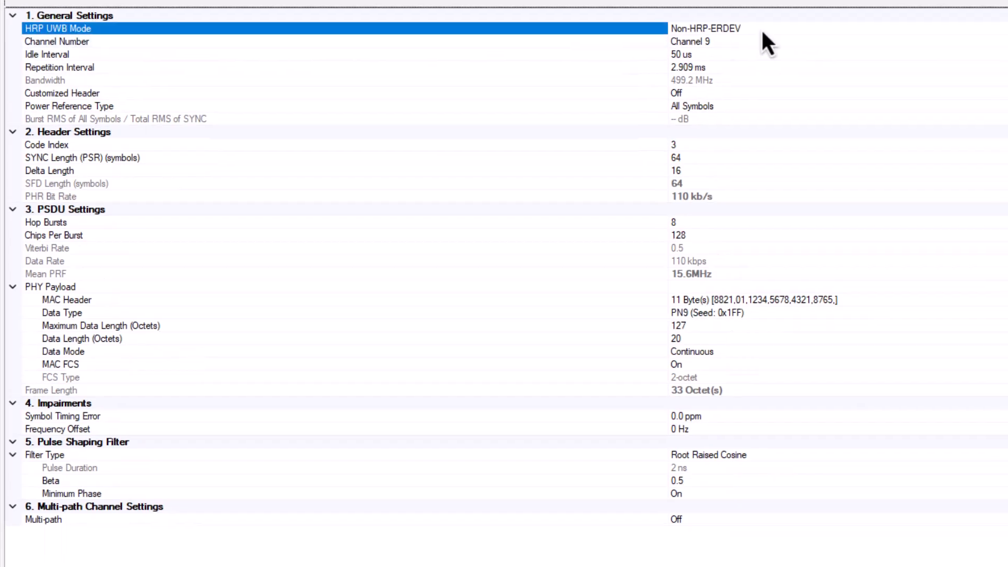
left_click(704, 28)
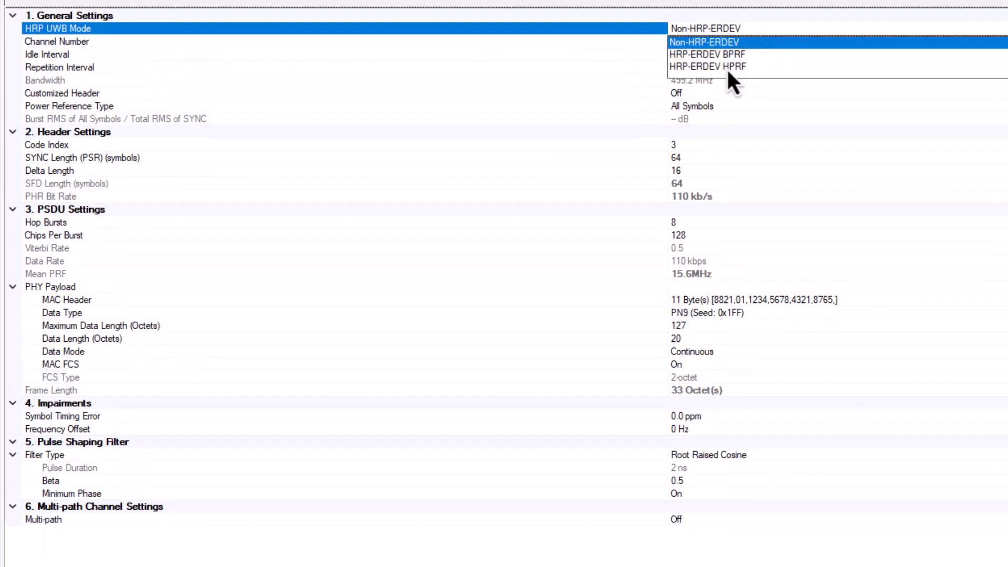
left_click(705, 67)
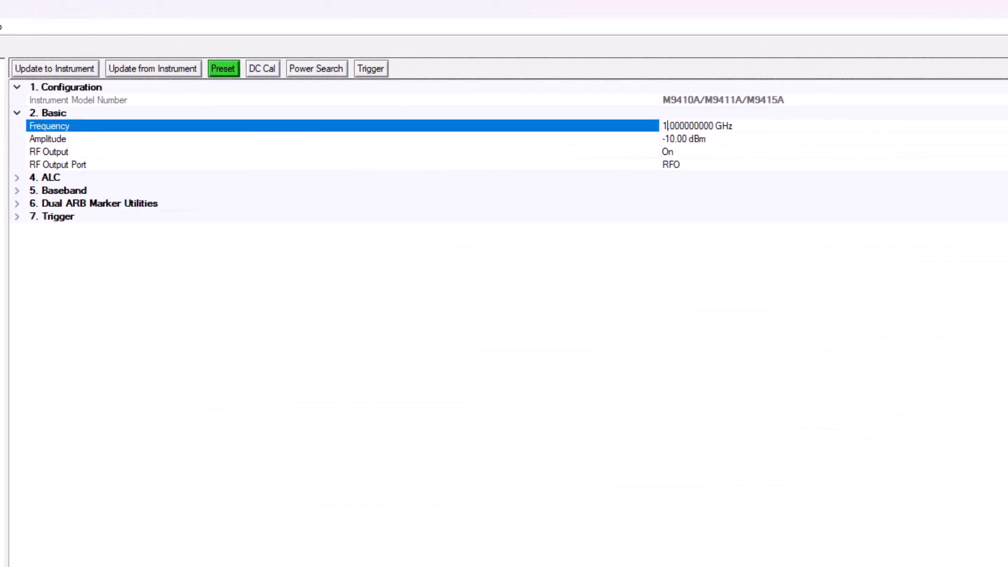
Enter 7.9872 GHz as the output frequency.
type("7.9872")
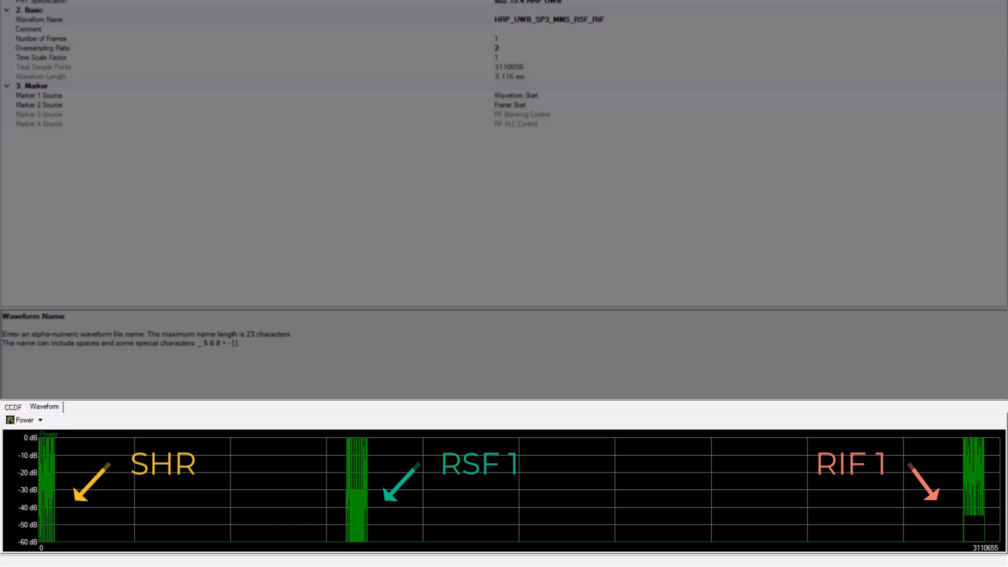
Save the waveform settings as a new file in the Demo_Signal_802.15.4ab folder.
left_click(11, 23)
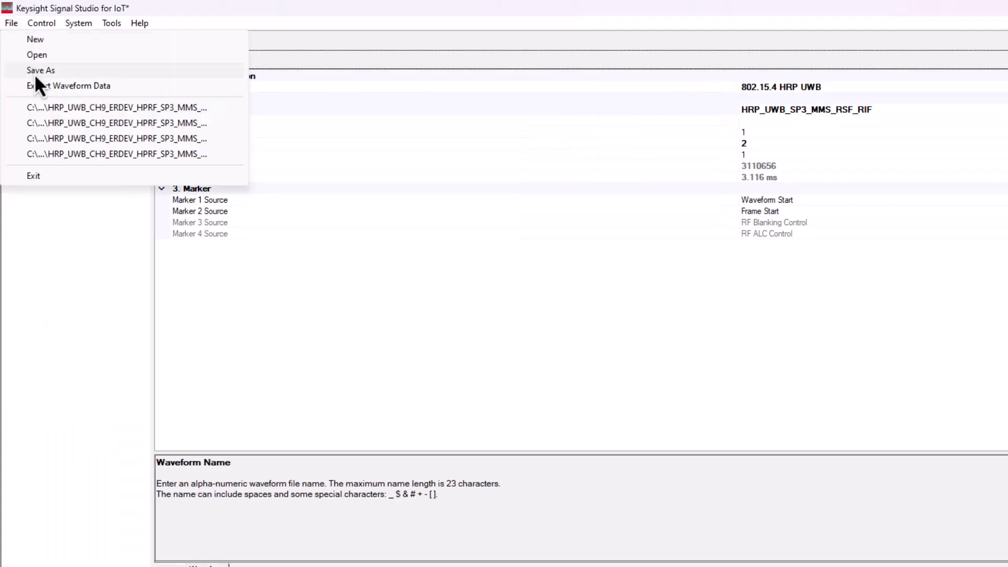
left_click(41, 70)
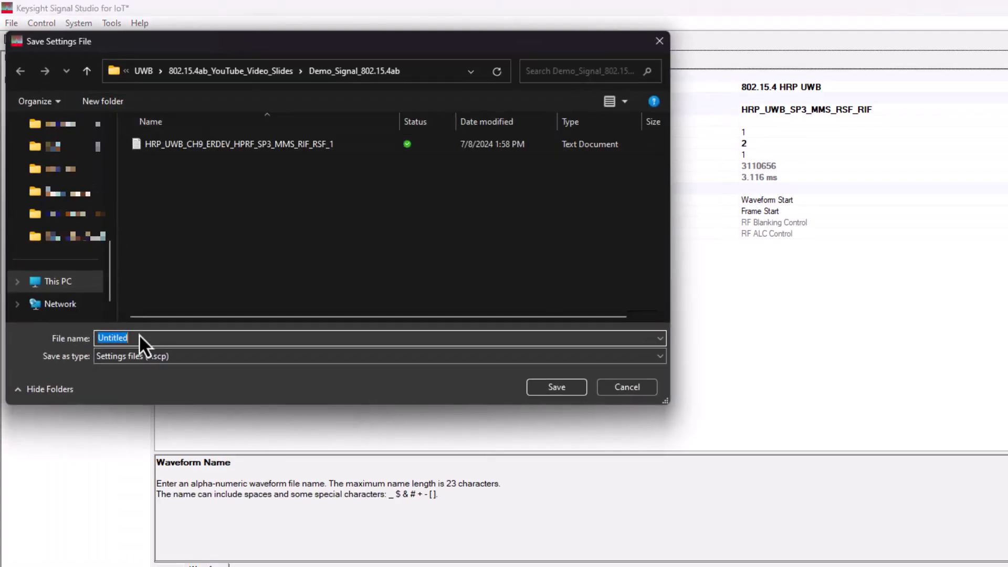
left_click(238, 143)
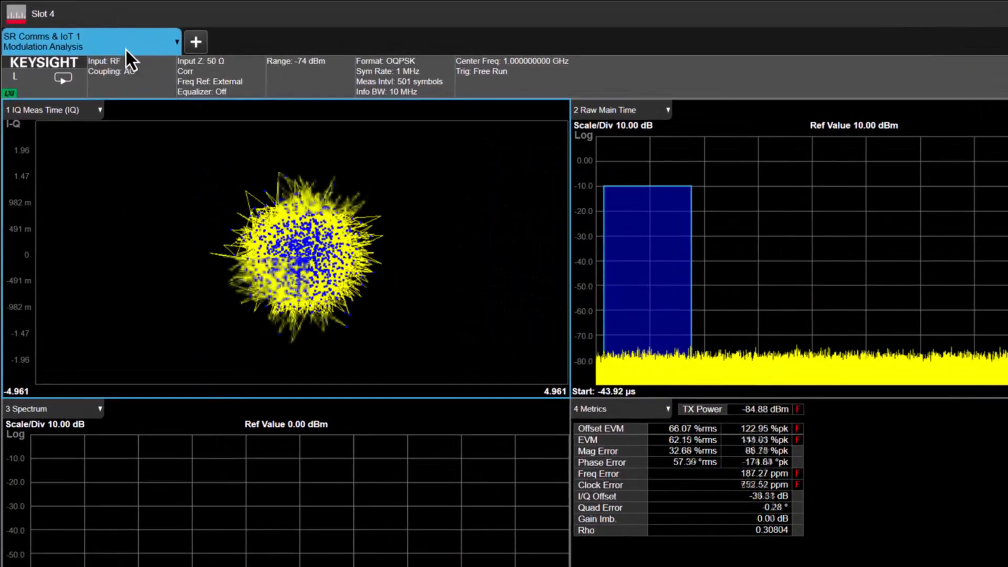
Switch the analyzer to the Short Range Comms & IoT HRP UWB Demod measurement.
left_click(89, 40)
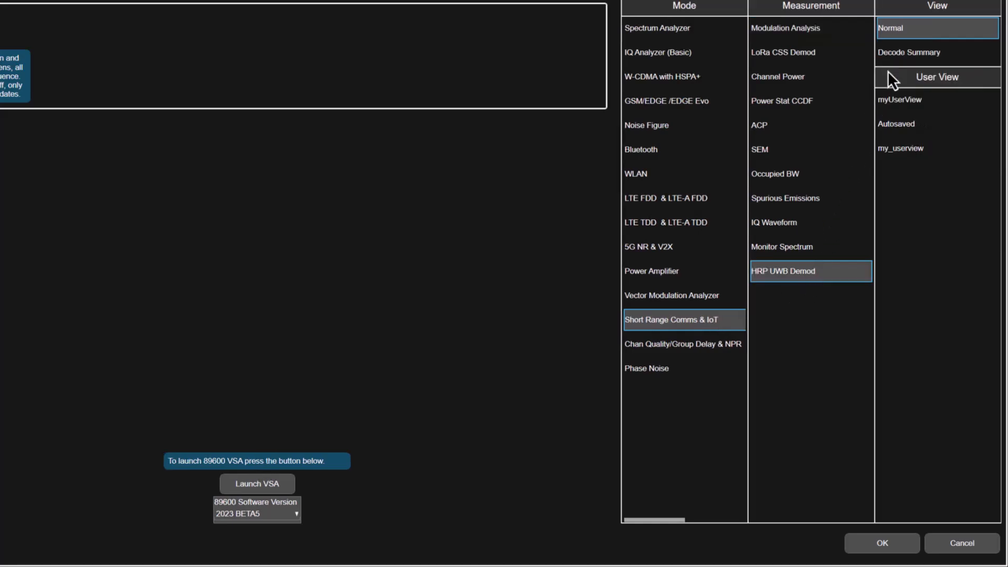
left_click(881, 544)
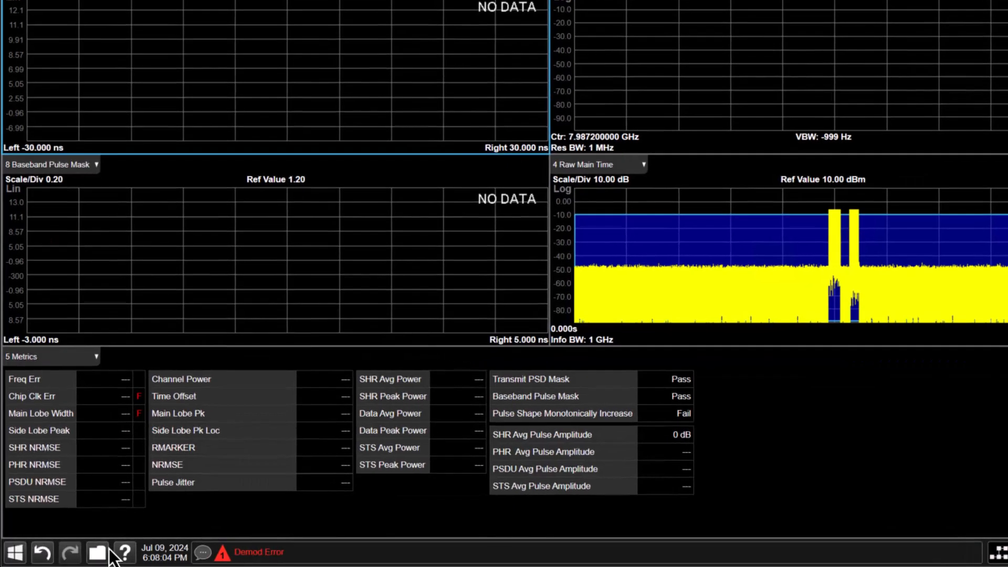
left_click(97, 551)
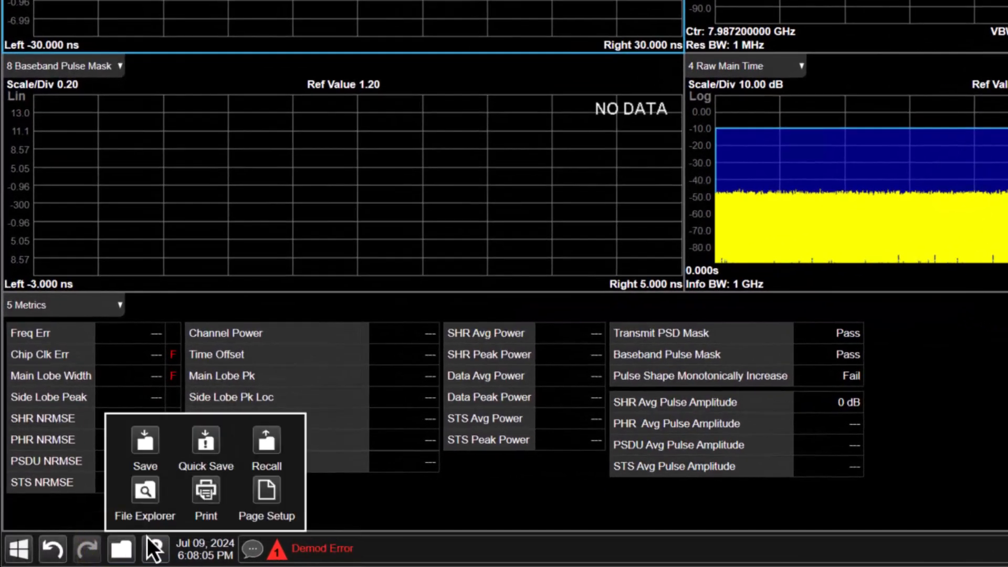
Recall the saved HRP UWB .scp file as Demod Info, applying ERDEV-HPRF, SP3 and MMS.
left_click(266, 443)
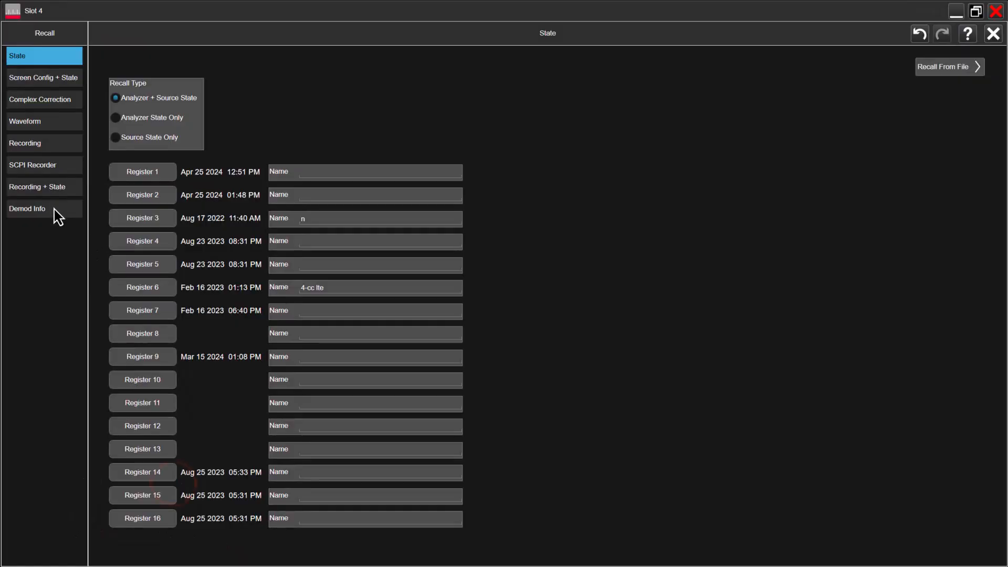
left_click(44, 208)
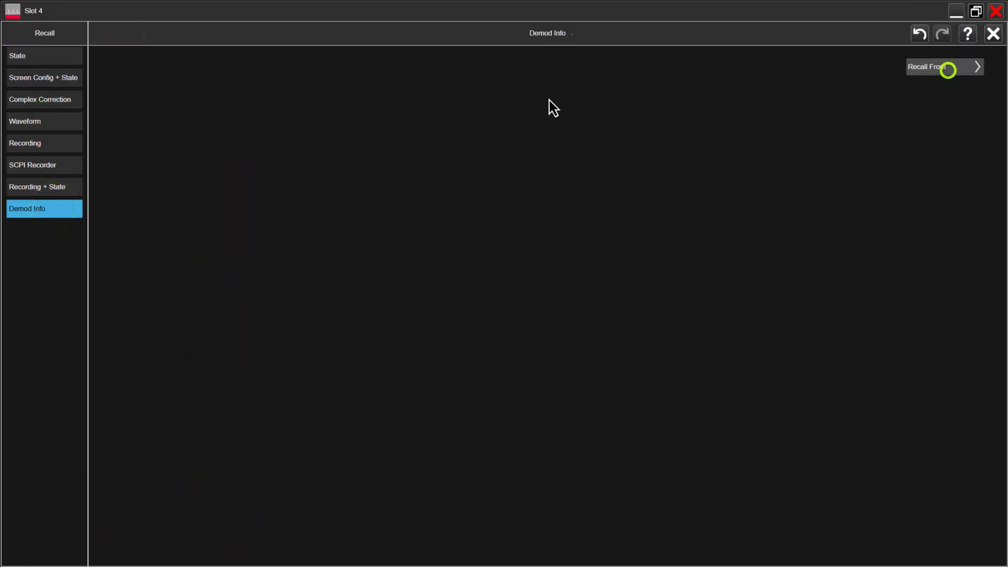
left_click(945, 66)
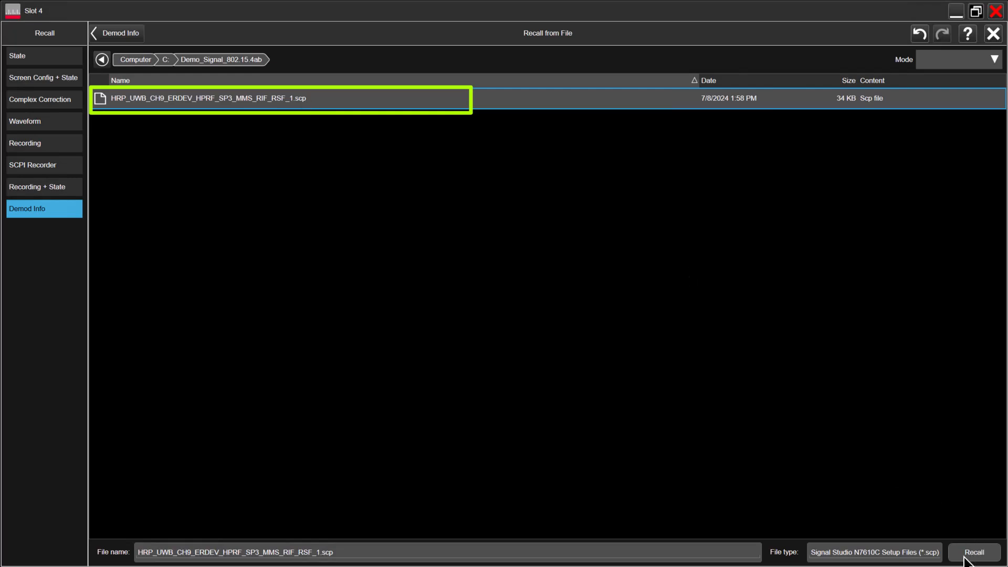
left_click(974, 553)
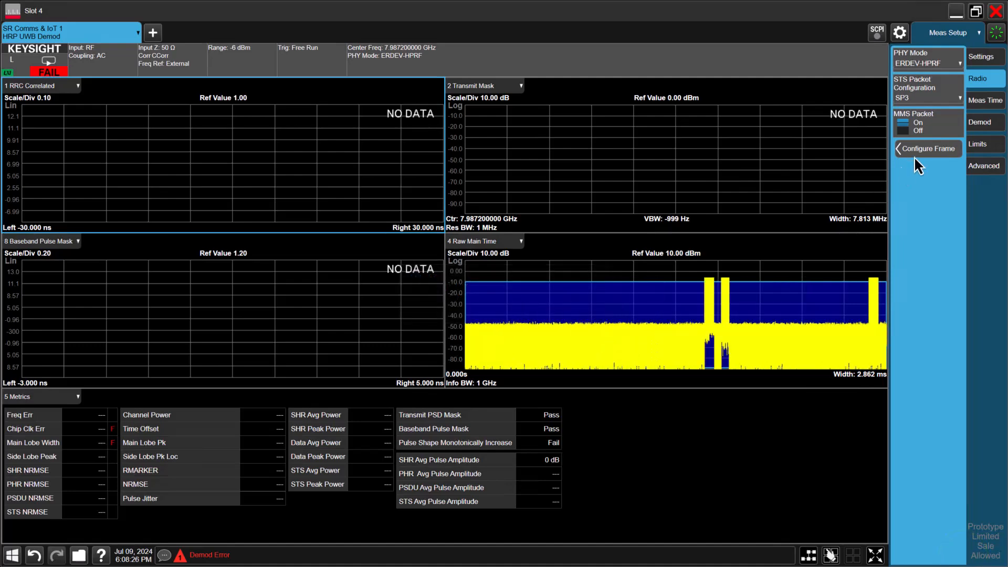
left_click(929, 149)
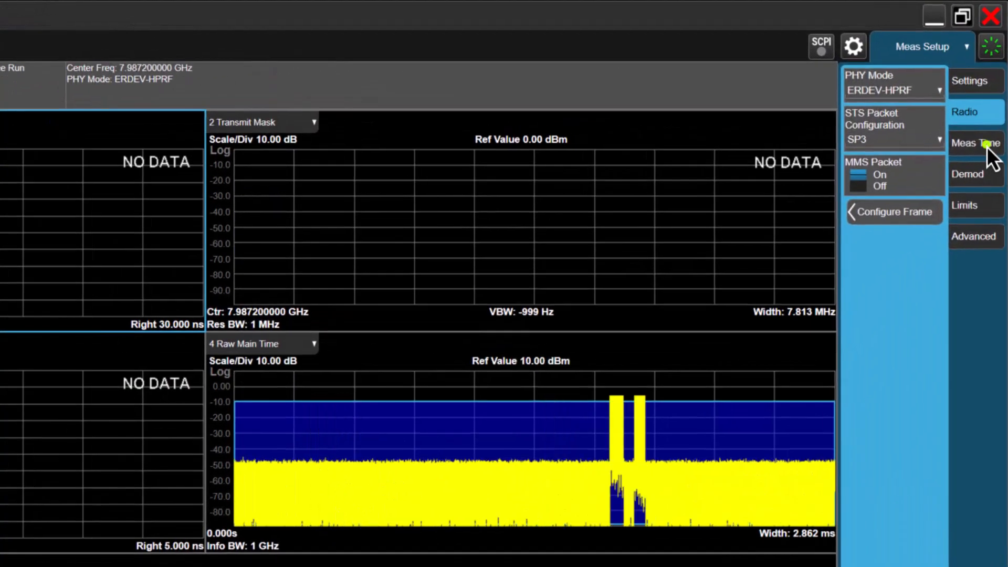
Set the search length to 6.40 ms under Meas Time.
left_click(975, 143)
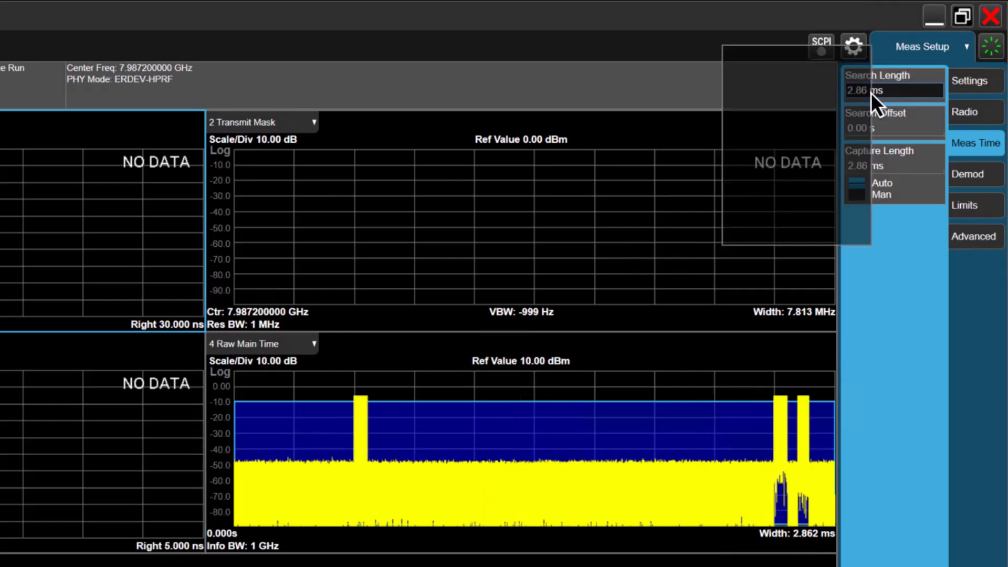
left_click(893, 89)
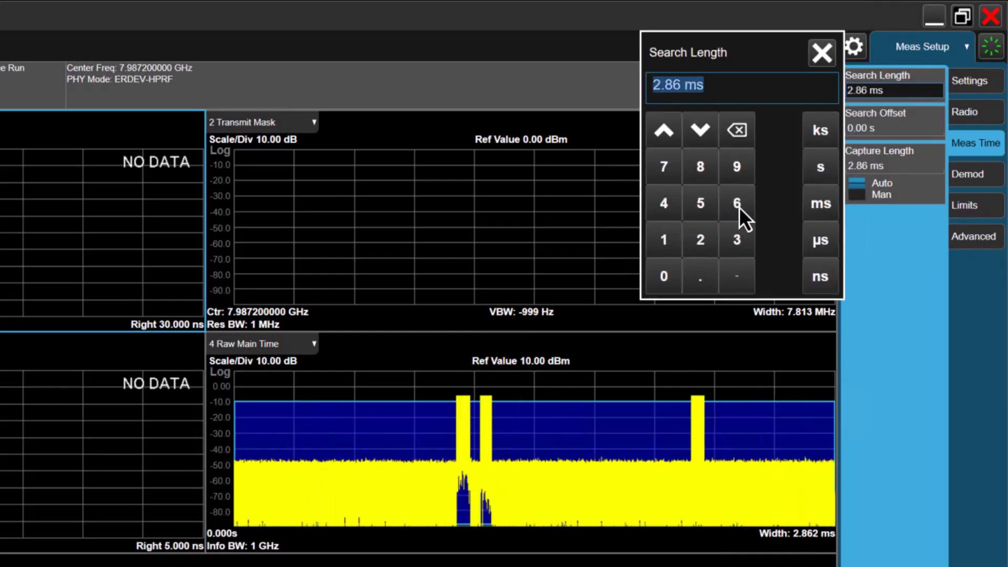
left_click(735, 203)
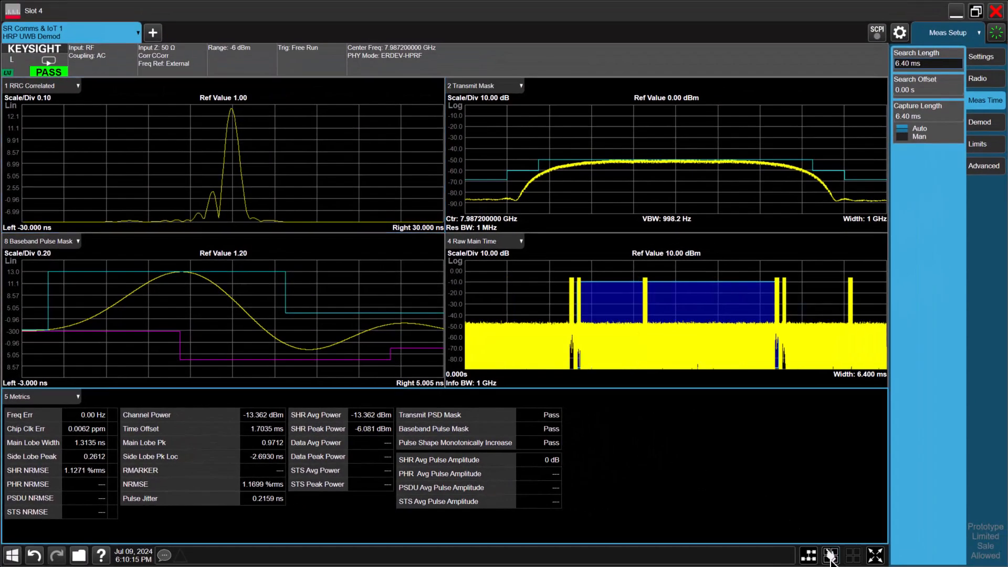
left_click(830, 555)
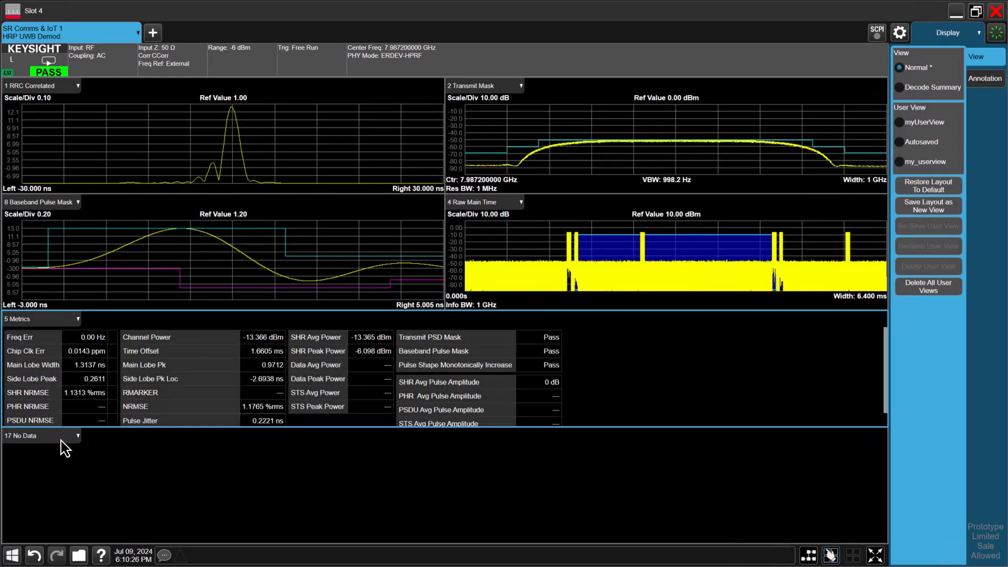
Choose the new window's content and launch 89600 VSA.
left_click(42, 435)
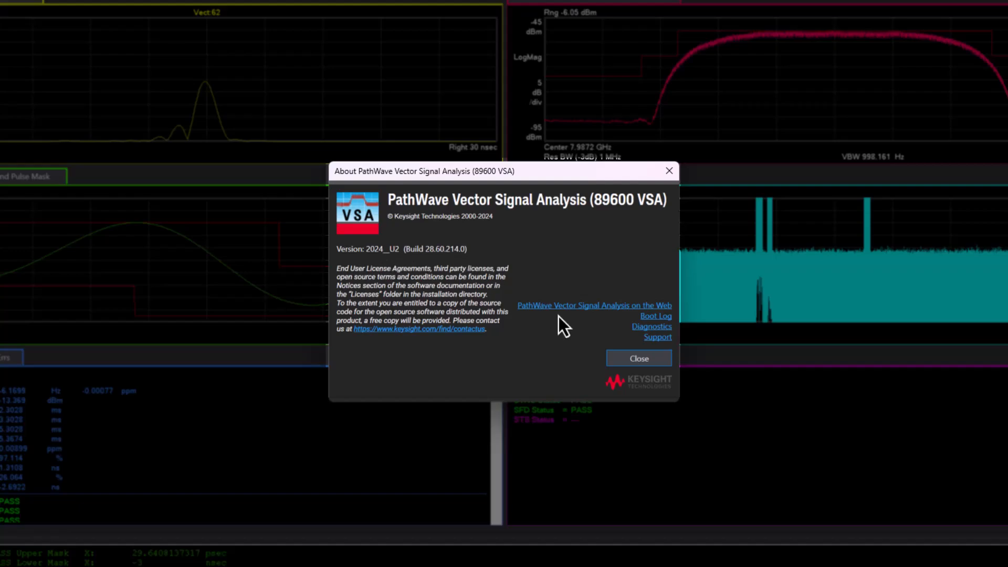
Close the VSA About box and open IEEE 802.15.4 HRP UWB Demod Properties.
left_click(638, 358)
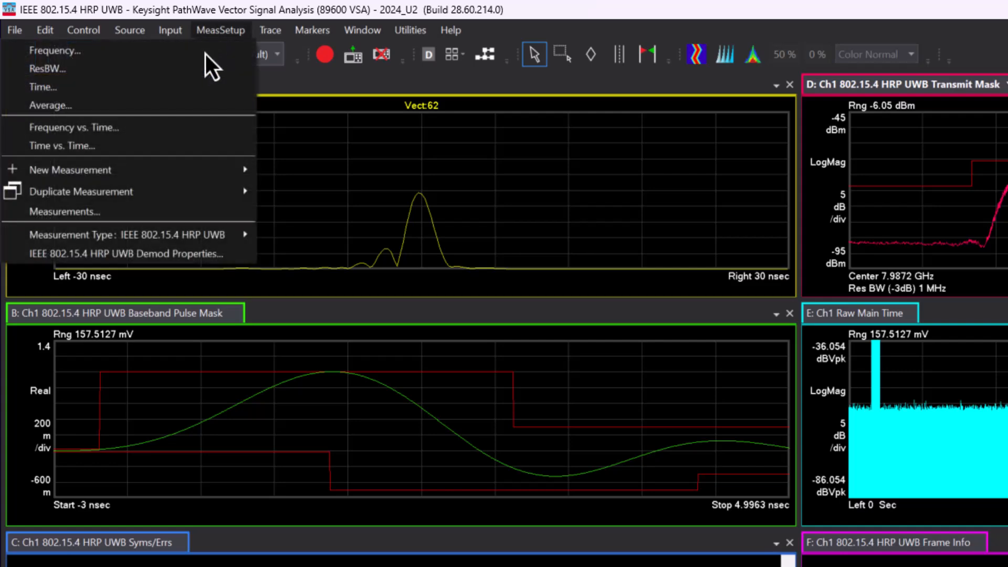
left_click(129, 253)
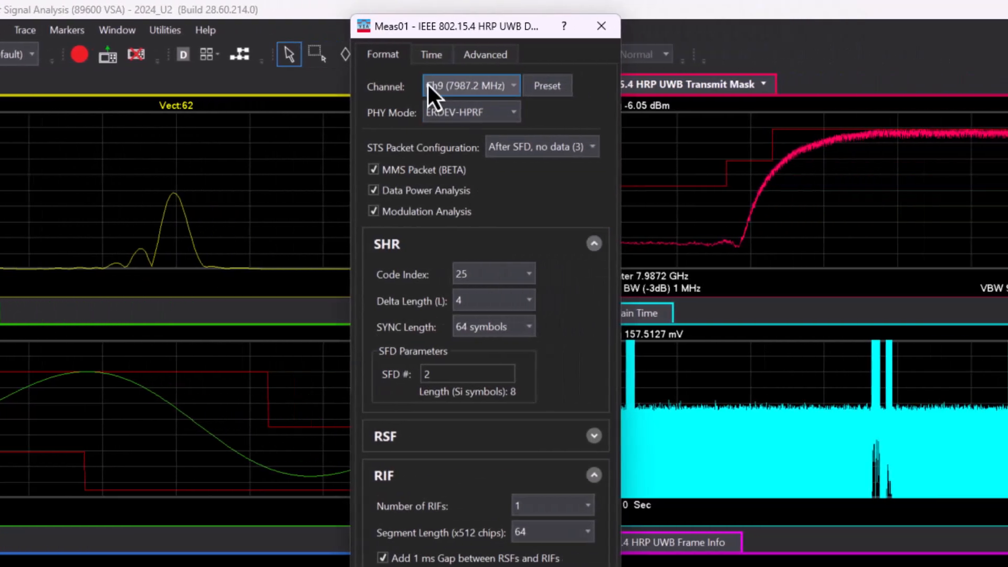